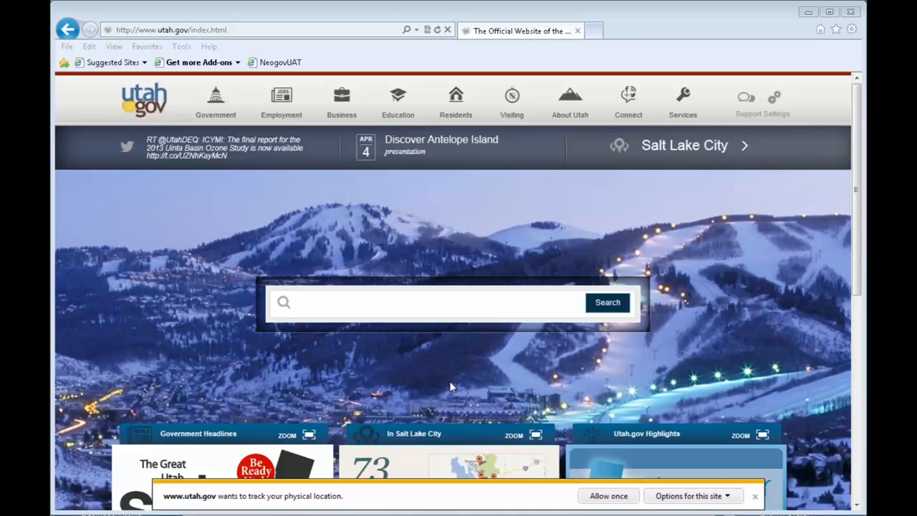
{"action": "mouse_move", "coordinate": [341, 240]}
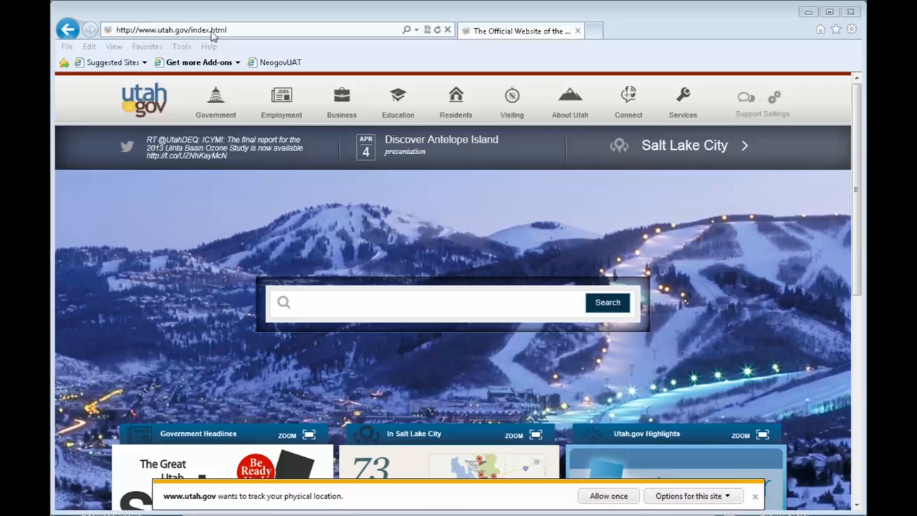
{"action": "mouse_move", "coordinate": [213, 17]}
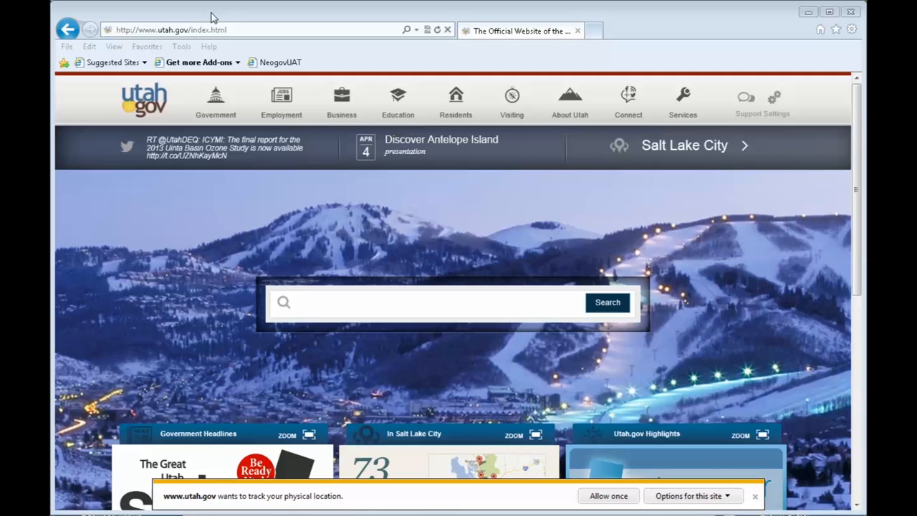
Go to employeegateway.utah.gov and log out of the existing session
{"action": "left_click", "coordinate": [172, 29]}
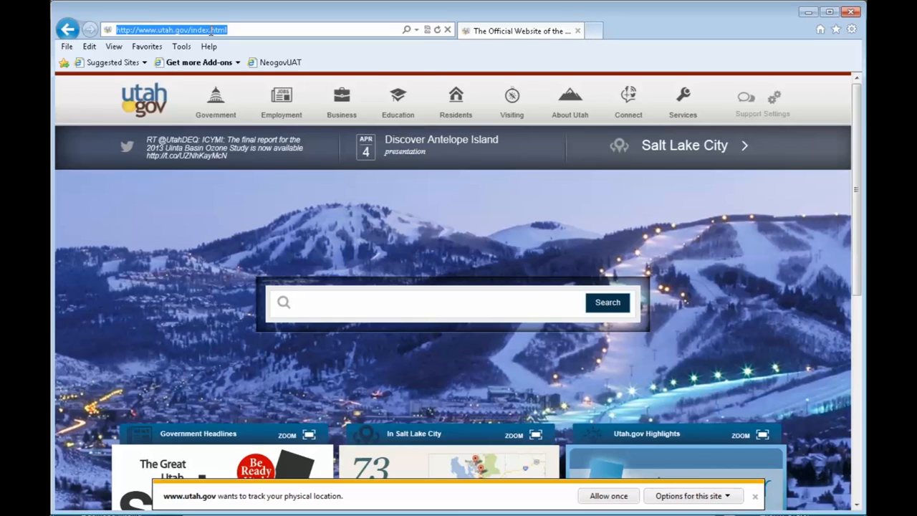
{"action": "type", "text": "employeegateway.utah.gov"}
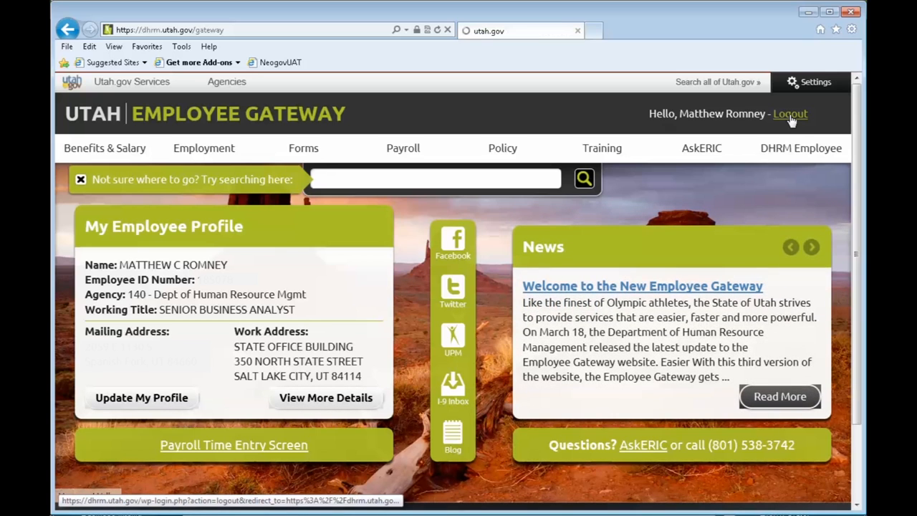
{"action": "left_click", "coordinate": [791, 113]}
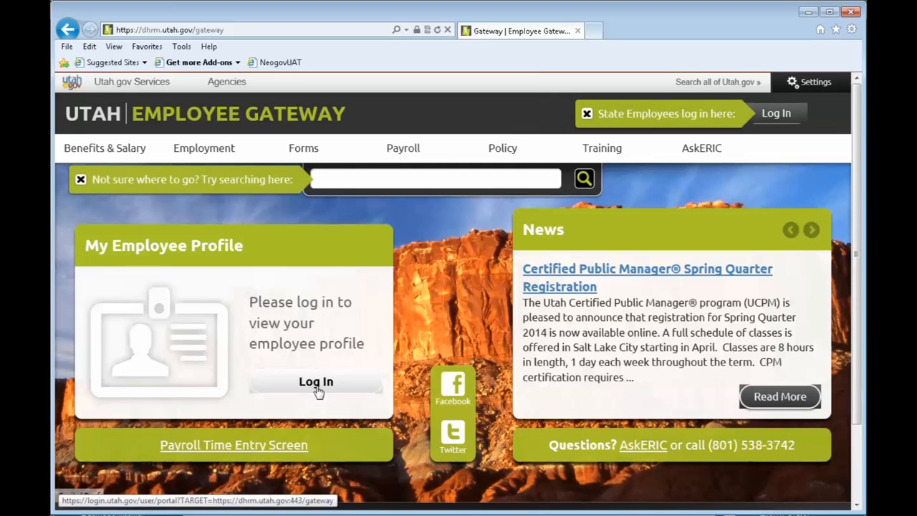
{"action": "left_click", "coordinate": [316, 382]}
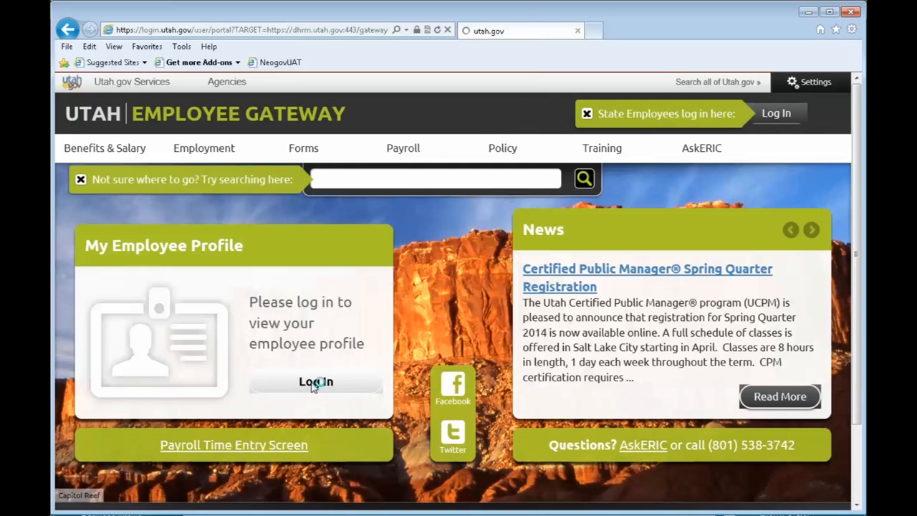
{"action": "left_click", "coordinate": [315, 381]}
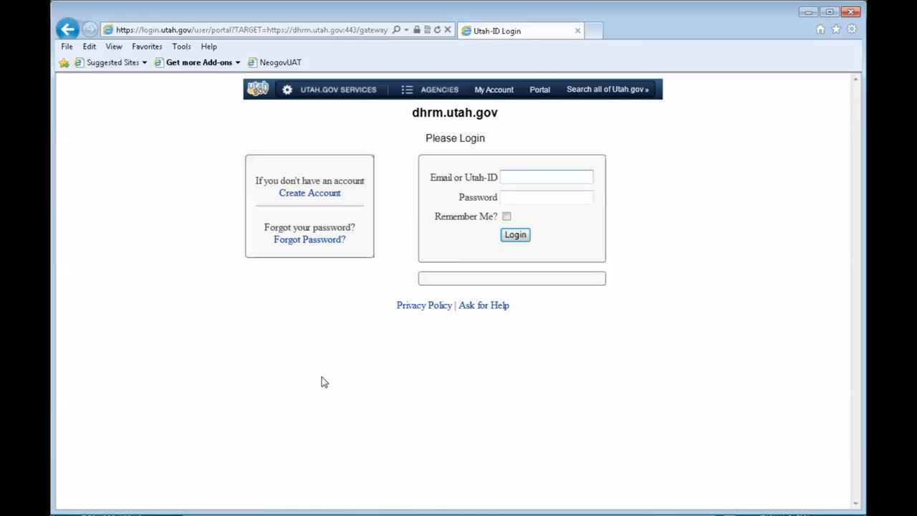
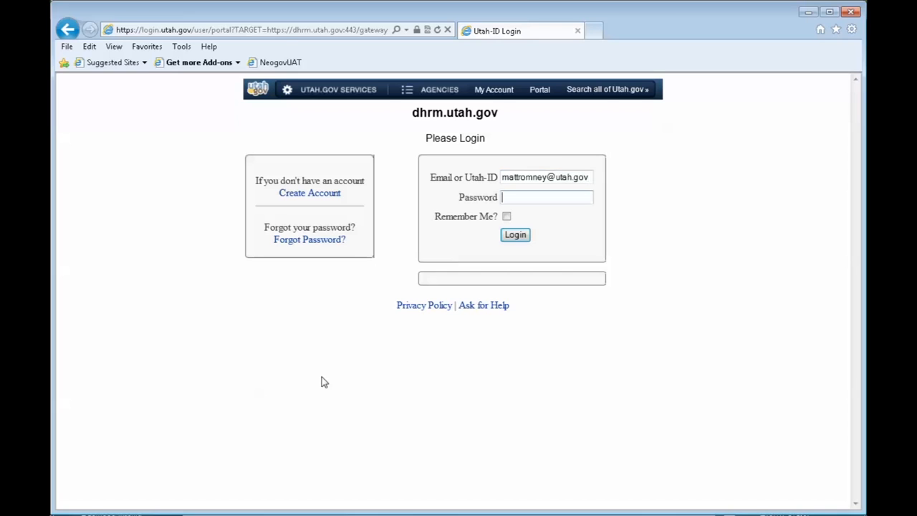
{"action": "type", "text": "•••••"}
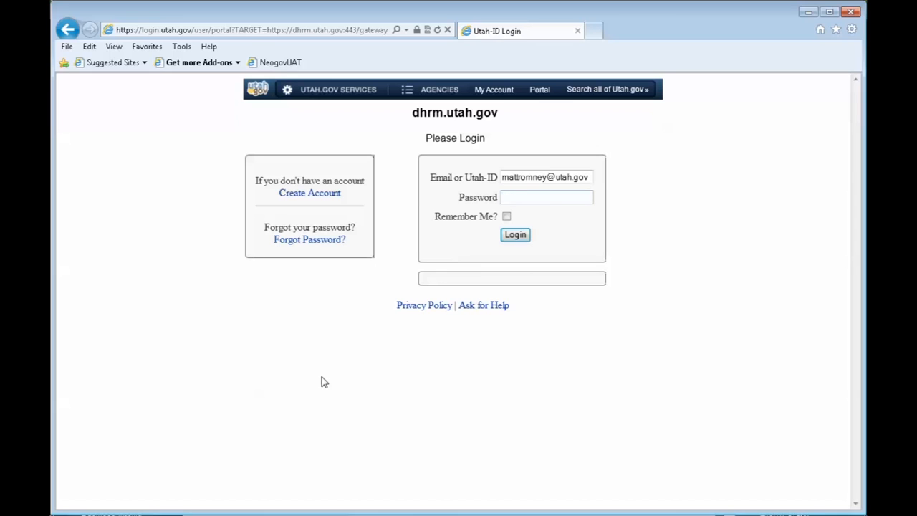
{"action": "type", "text": "password"}
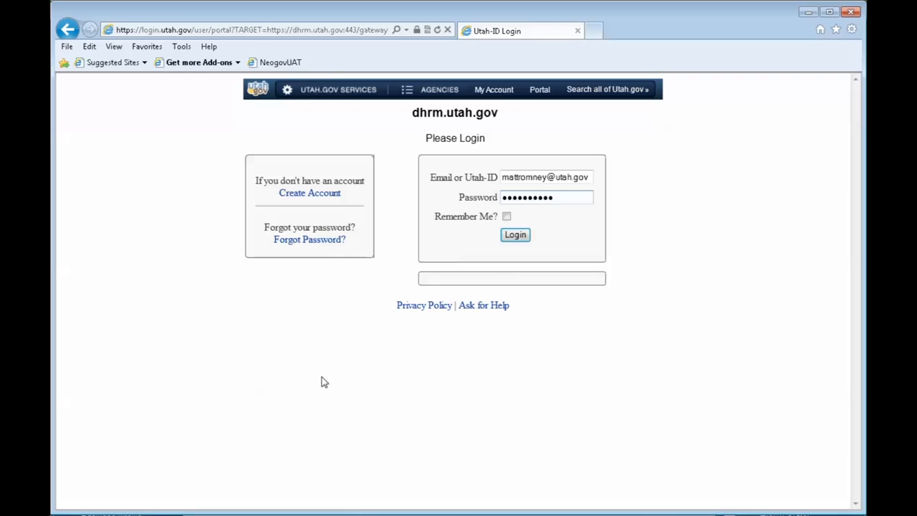
{"action": "left_click", "coordinate": [515, 234]}
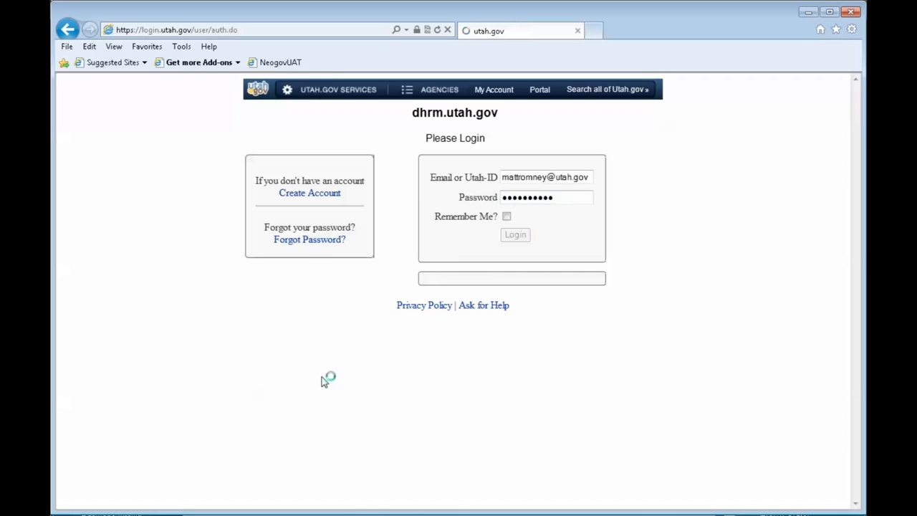
{"action": "left_click", "coordinate": [515, 234]}
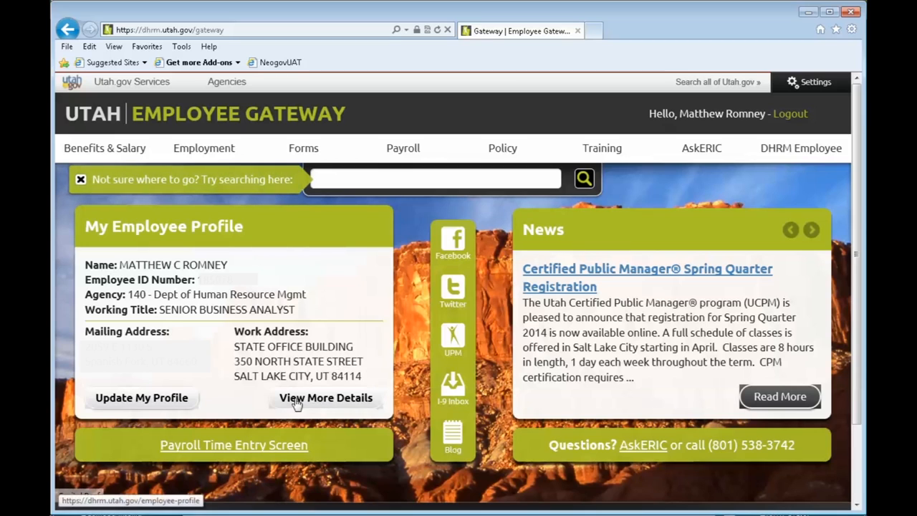
{"action": "mouse_move", "coordinate": [143, 257]}
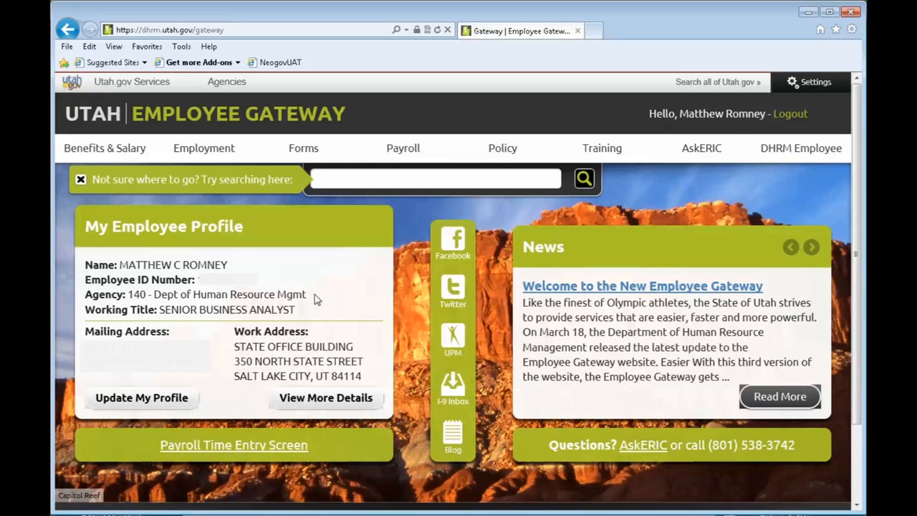
{"action": "mouse_move", "coordinate": [198, 165]}
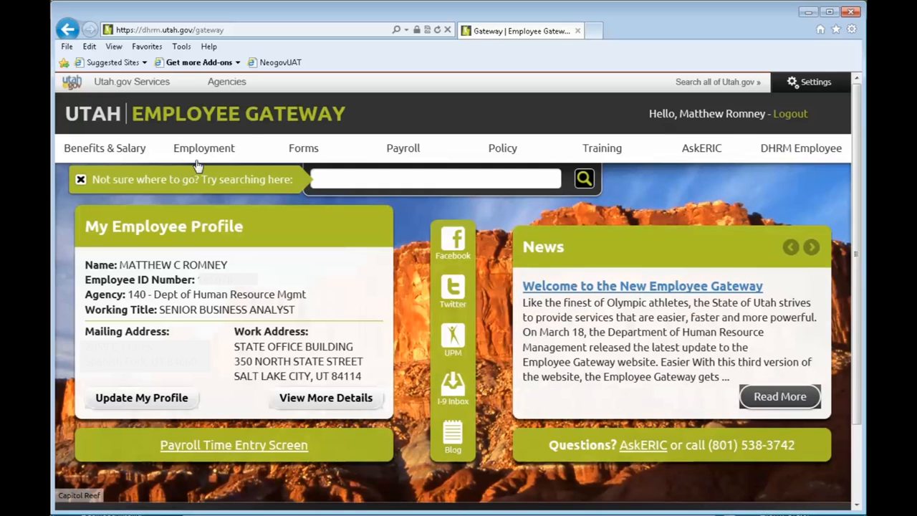
Open the Employment tab's dropdown menu of topics
{"action": "left_click", "coordinate": [204, 147]}
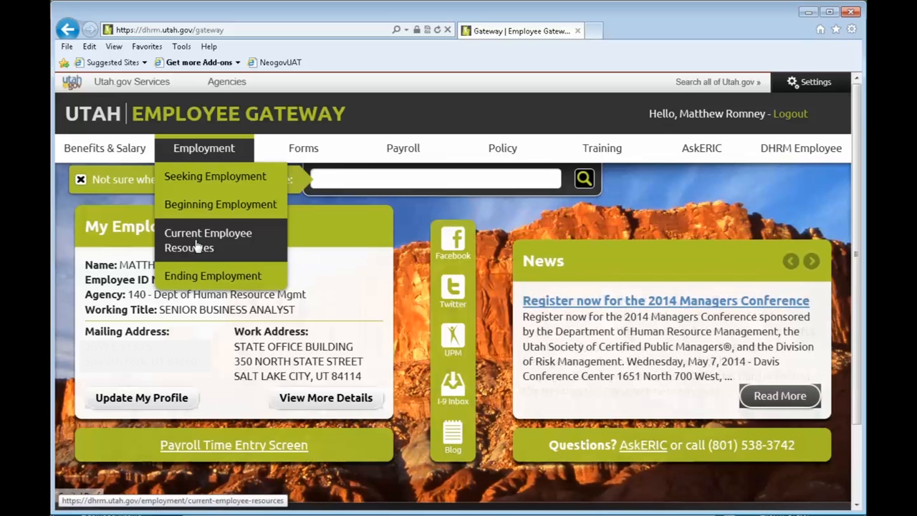
Go to Current Employee Resources, then the Utah Performance Management (UPM) System page
{"action": "left_click", "coordinate": [207, 240]}
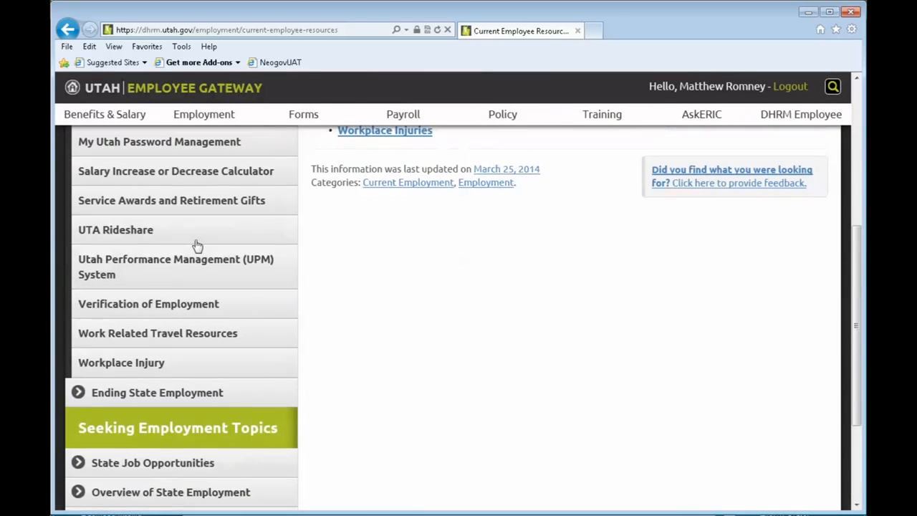
{"action": "mouse_move", "coordinate": [178, 276]}
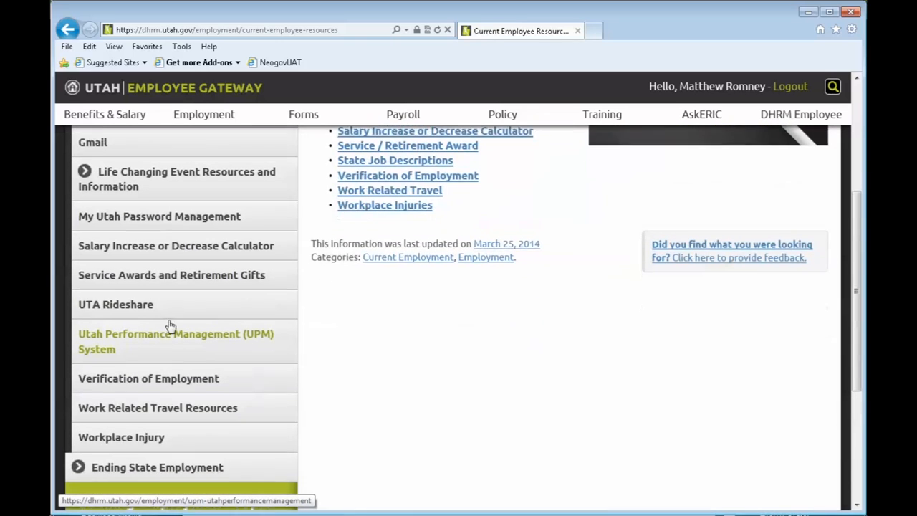
{"action": "left_click", "coordinate": [176, 341]}
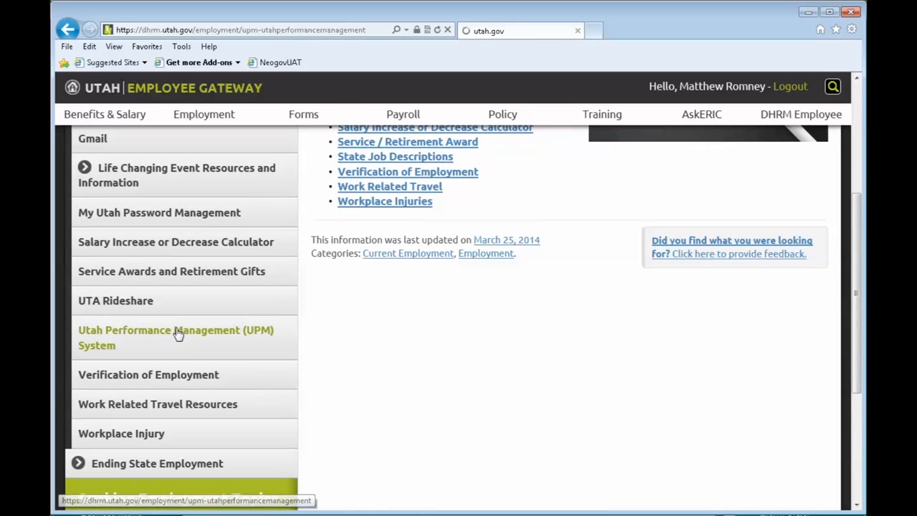
{"action": "left_click", "coordinate": [176, 337]}
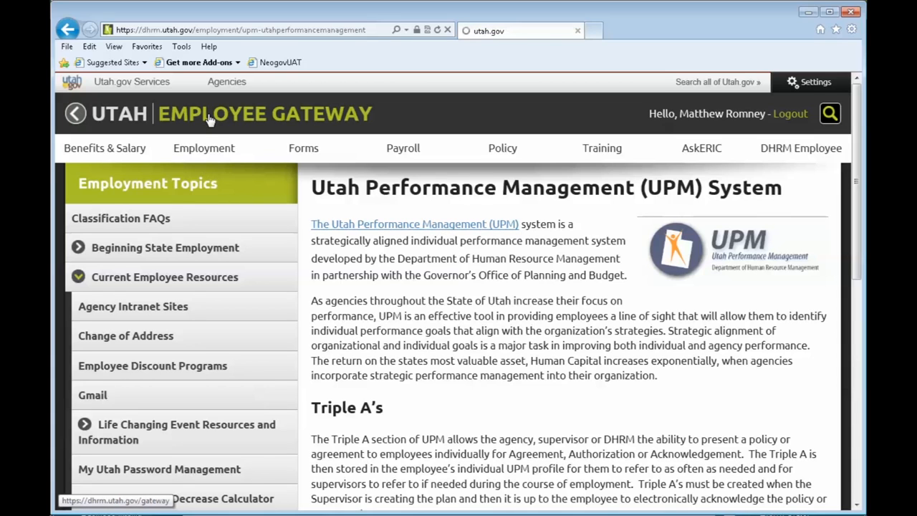
Search the gateway for 'upm' from the home page, then return home
{"action": "left_click", "coordinate": [76, 113]}
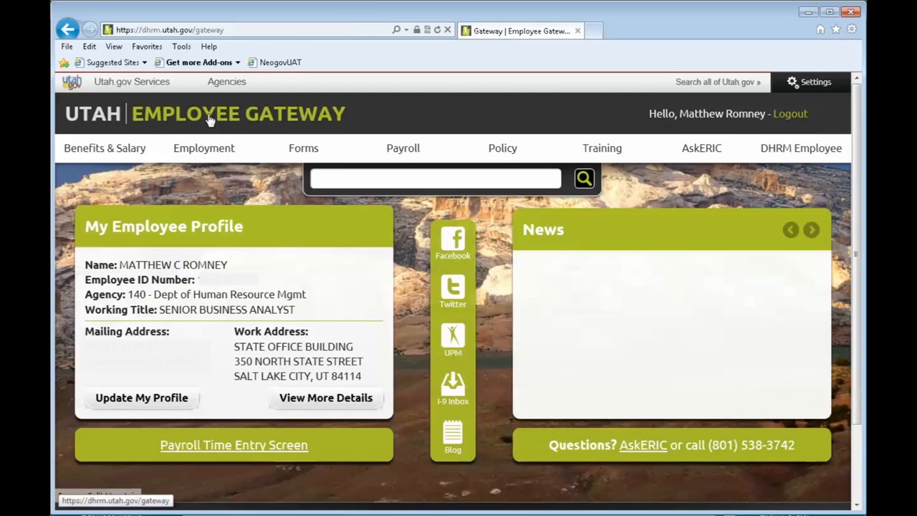
{"action": "left_click", "coordinate": [435, 179]}
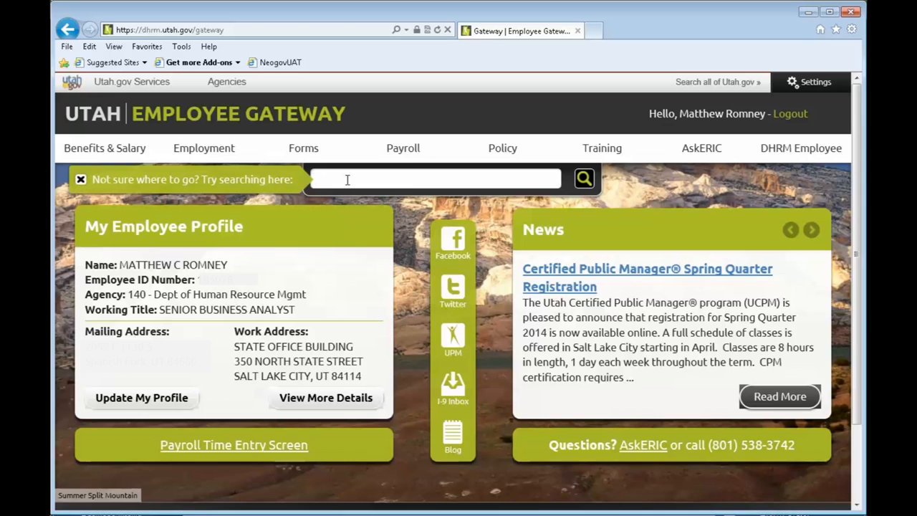
{"action": "type", "text": "u"}
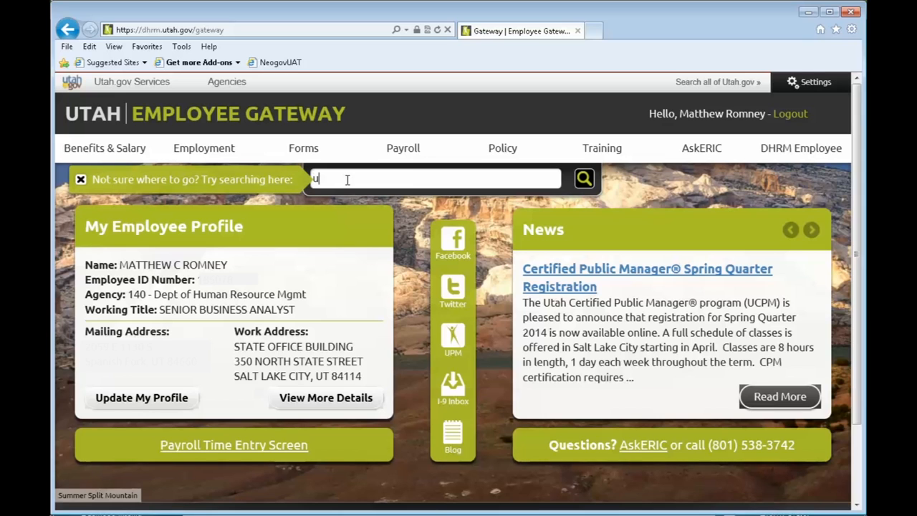
{"action": "type", "text": "pm"}
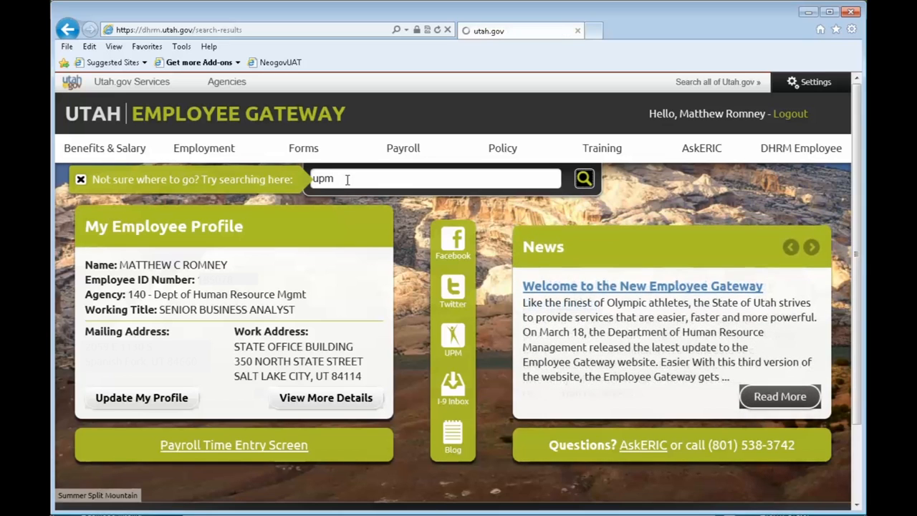
{"action": "left_click", "coordinate": [583, 178]}
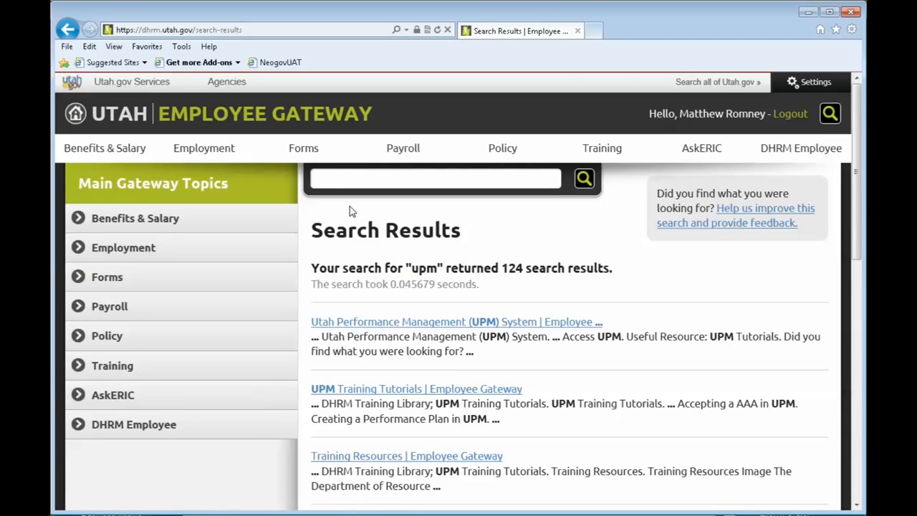
{"action": "mouse_move", "coordinate": [511, 329]}
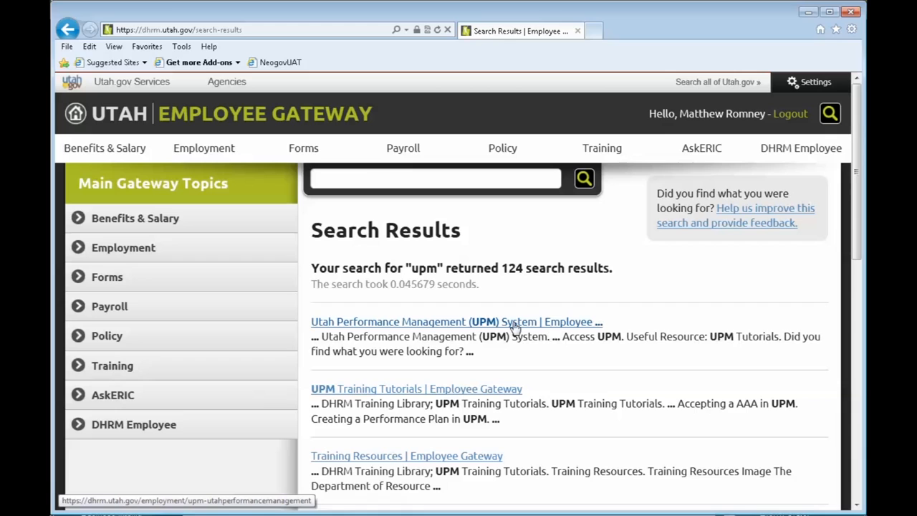
{"action": "mouse_move", "coordinate": [513, 329]}
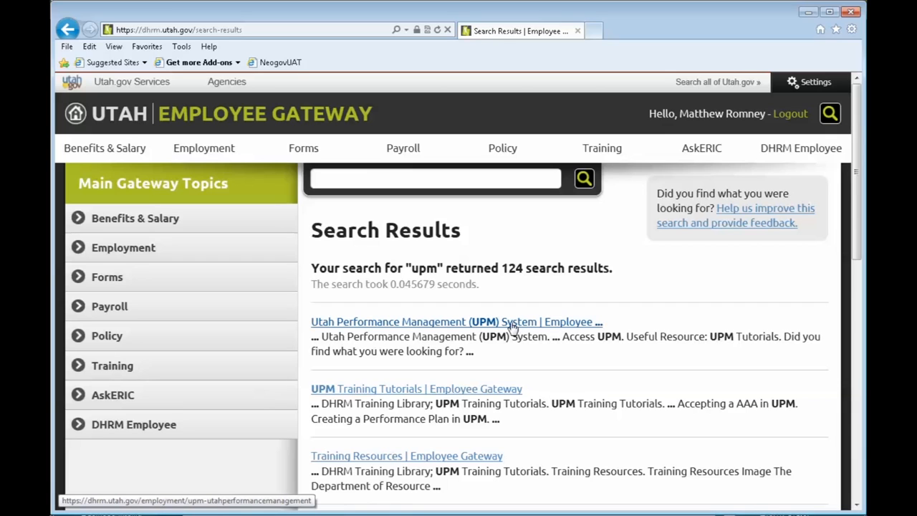
{"action": "mouse_move", "coordinate": [271, 179]}
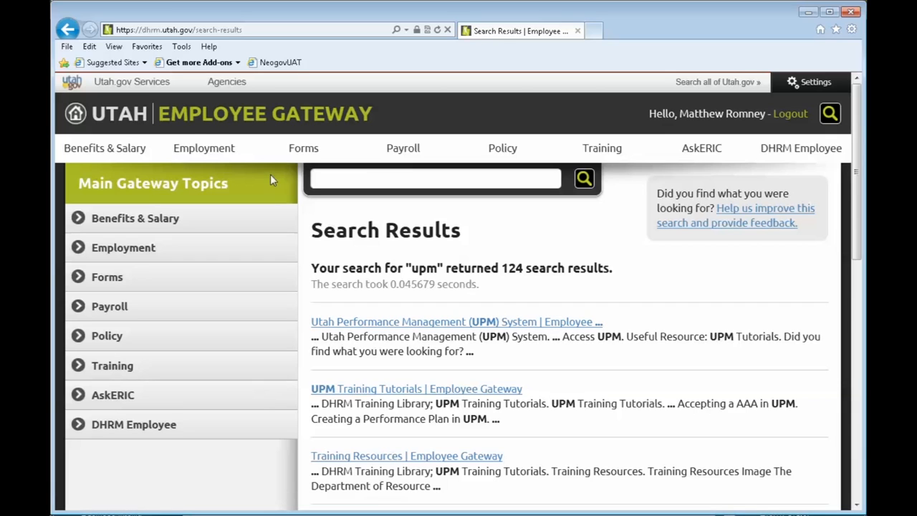
{"action": "left_click", "coordinate": [242, 114]}
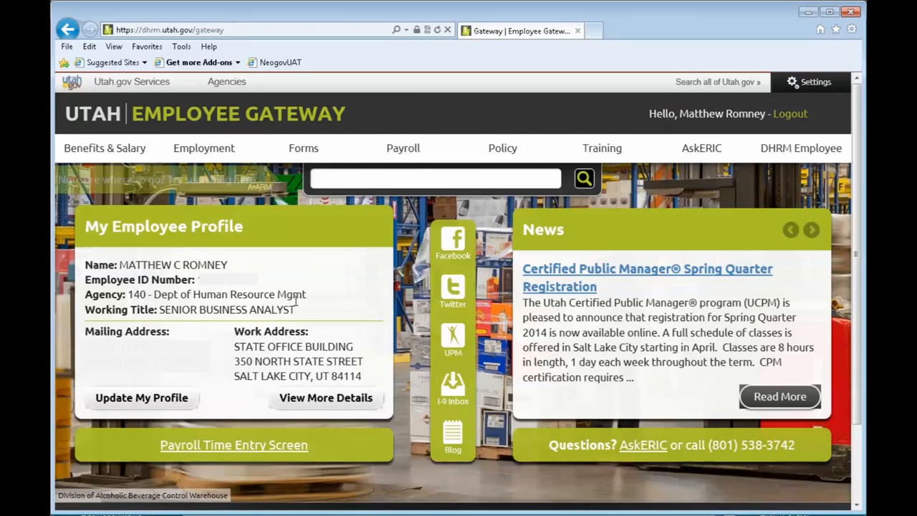
{"action": "mouse_move", "coordinate": [453, 338]}
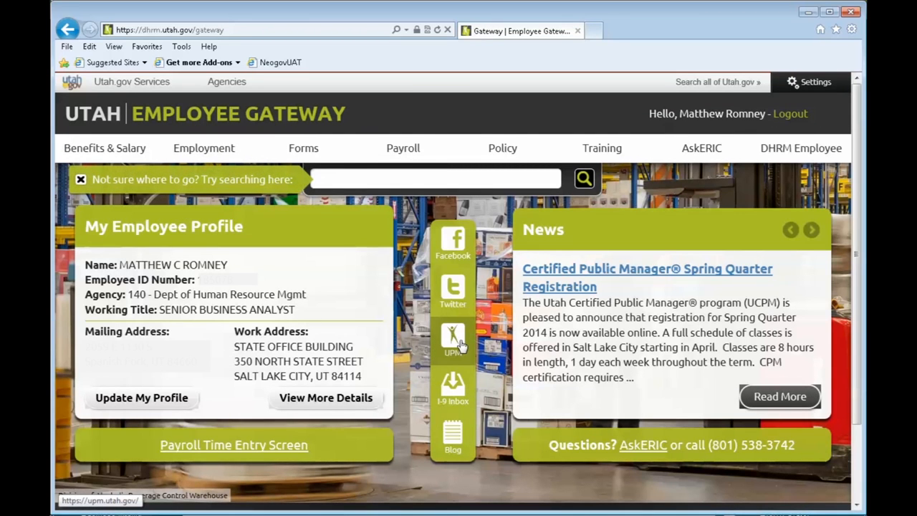
{"action": "mouse_move", "coordinate": [456, 363]}
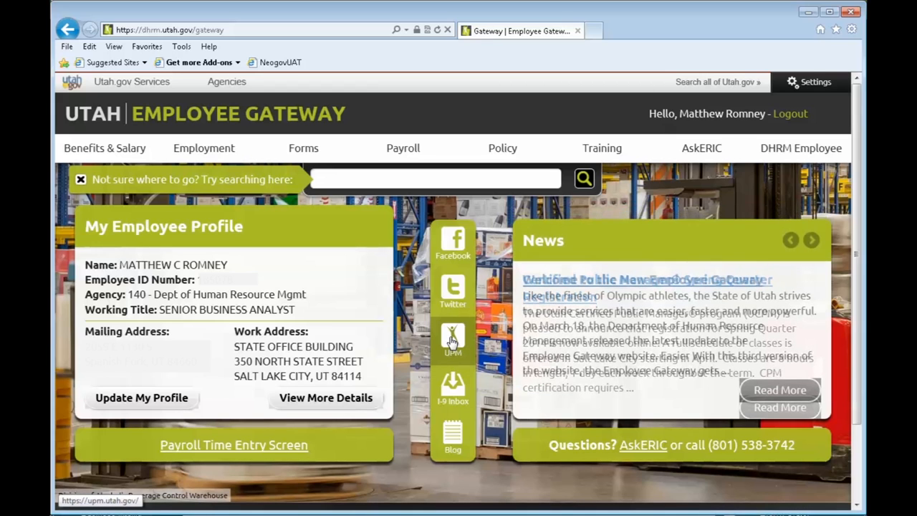
Launch the UPM application from its icon on the gateway home page
{"action": "left_click", "coordinate": [453, 341]}
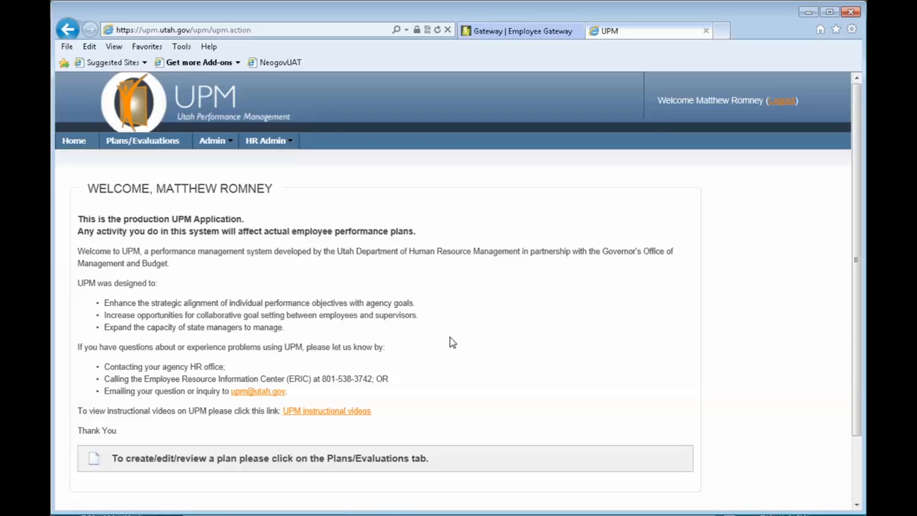
{"action": "mouse_move", "coordinate": [111, 159]}
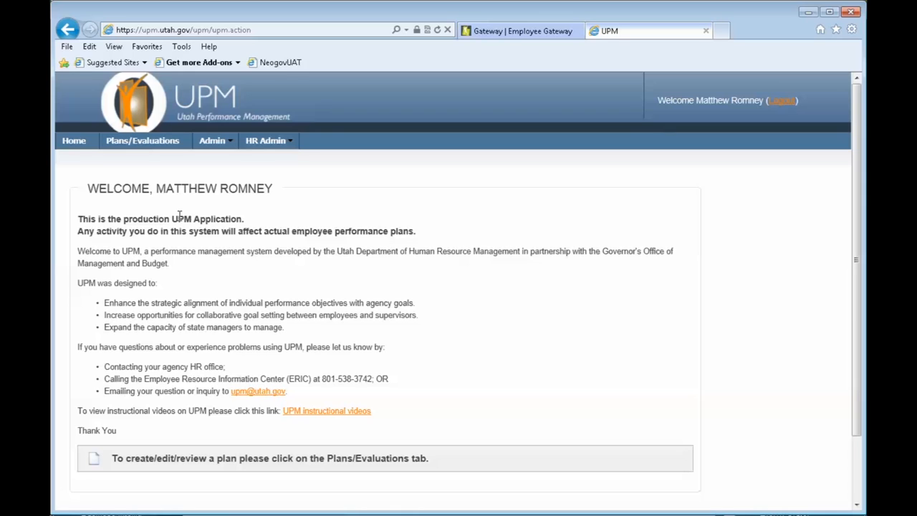
{"action": "mouse_move", "coordinate": [411, 176]}
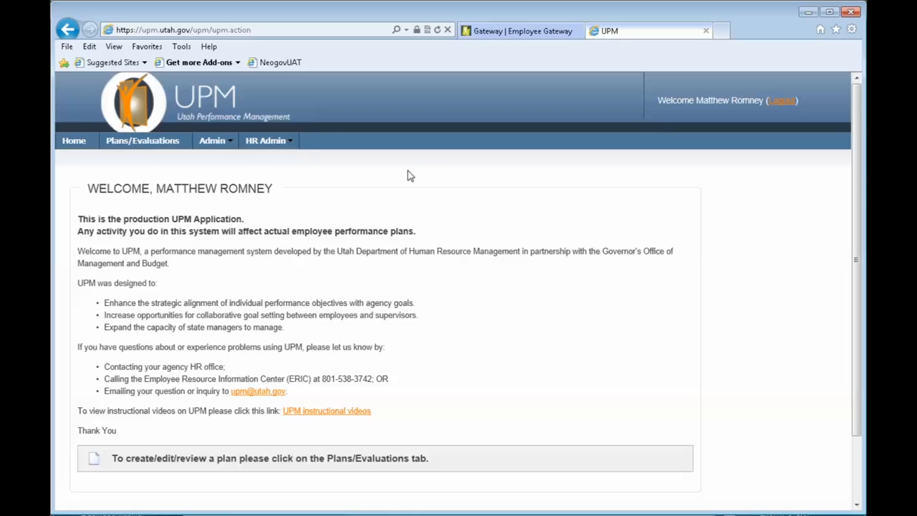
{"action": "mouse_move", "coordinate": [414, 185]}
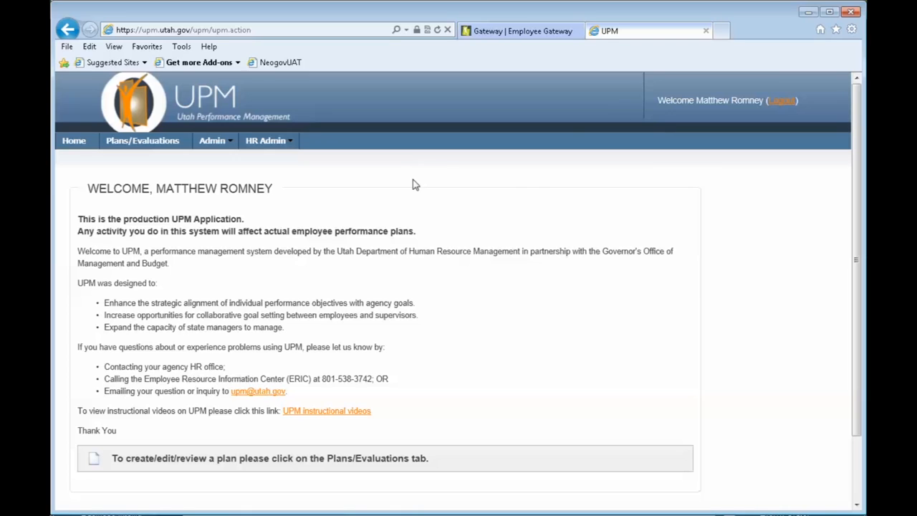